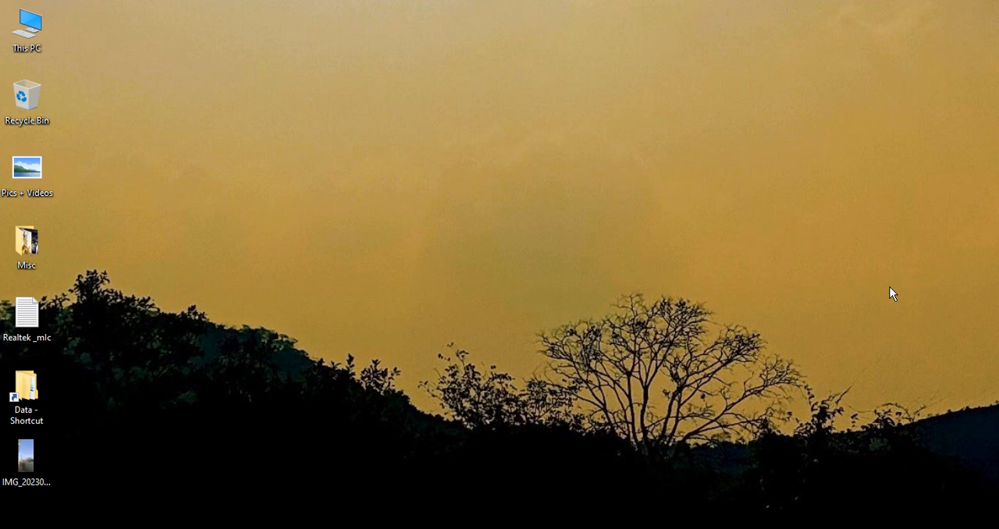
pyautogui.moveTo(865, 306)
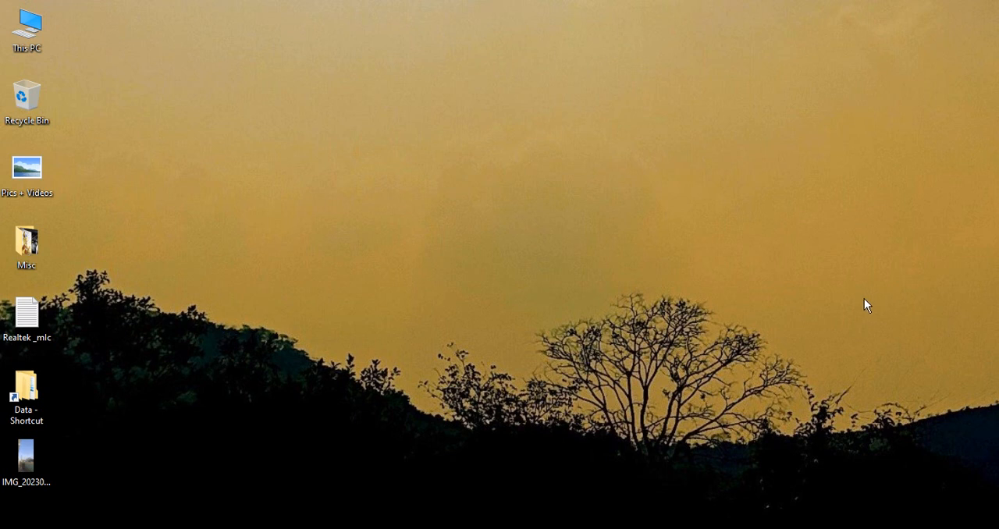
pyautogui.moveTo(684, 131)
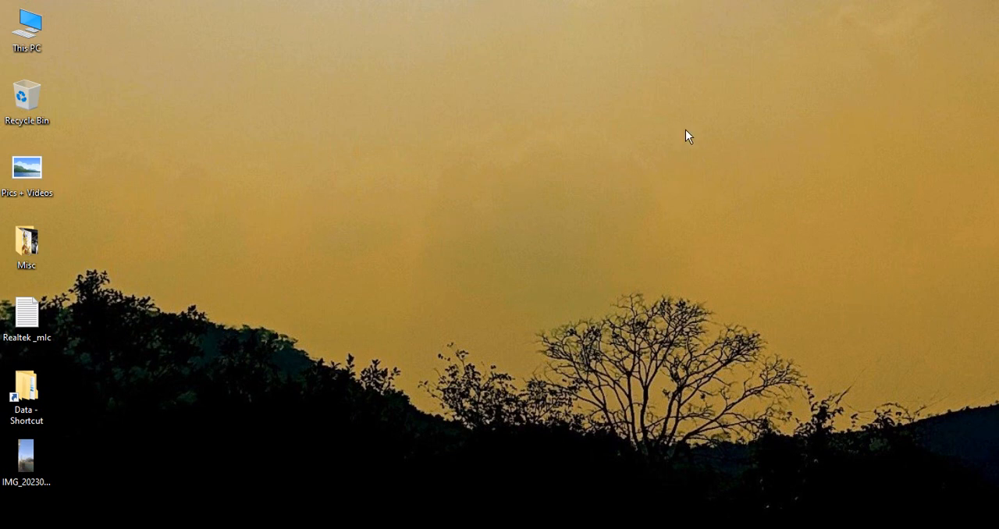
pyautogui.moveTo(635, 170)
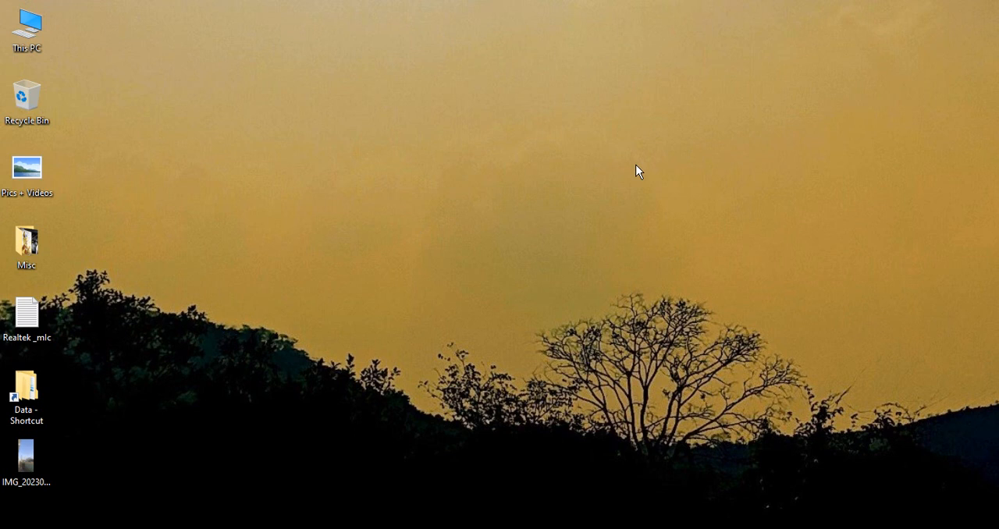
# Choose Personalize from the desktop context menu to reach the Background settings page.
pyautogui.rightClick(637, 170)
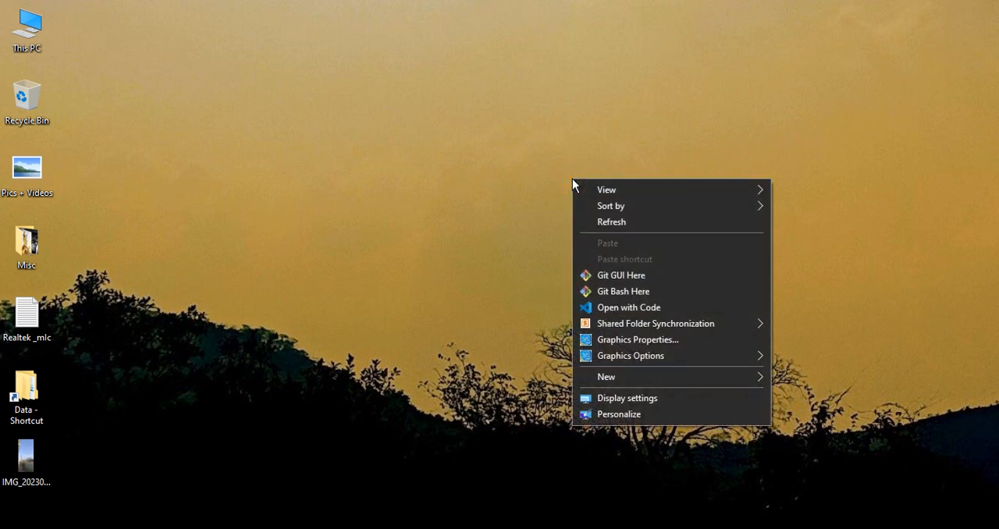
pyautogui.moveTo(604, 419)
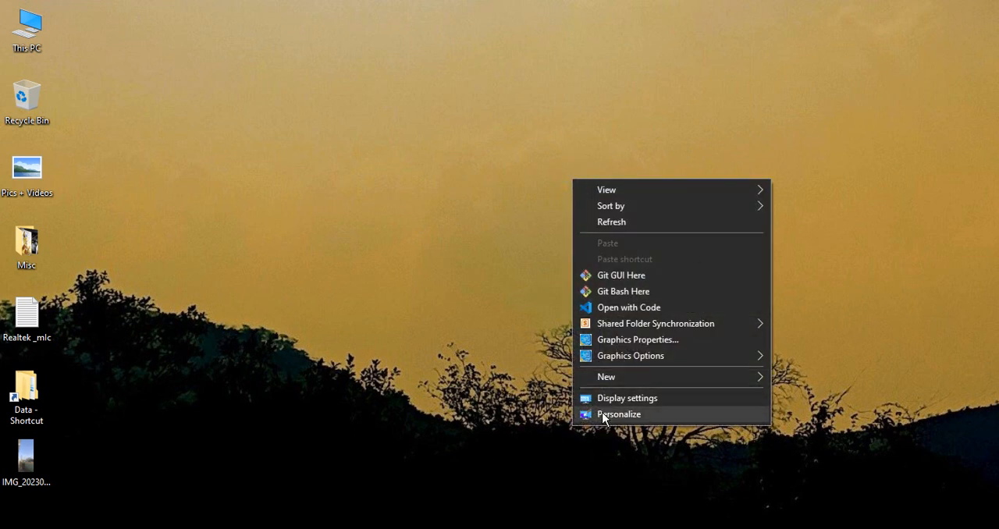
pyautogui.moveTo(626, 427)
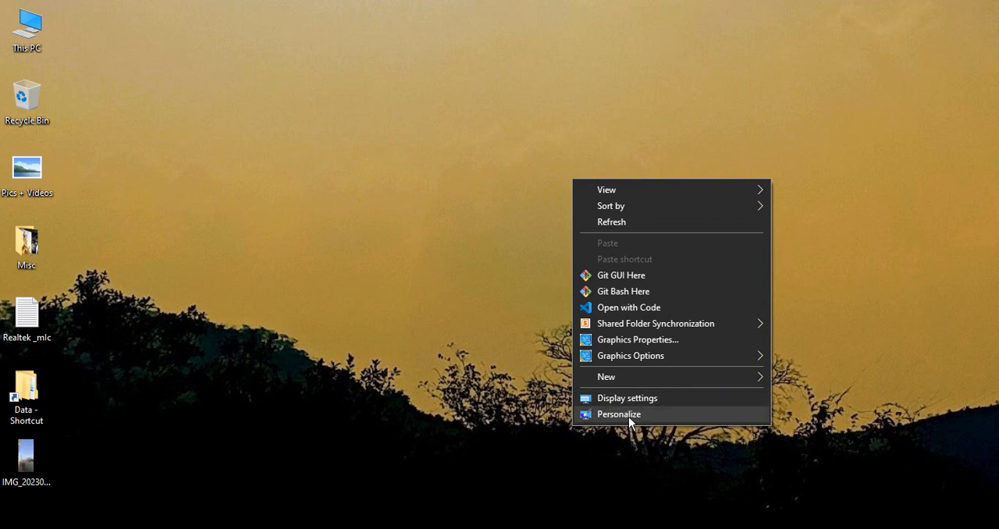
pyautogui.click(618, 414)
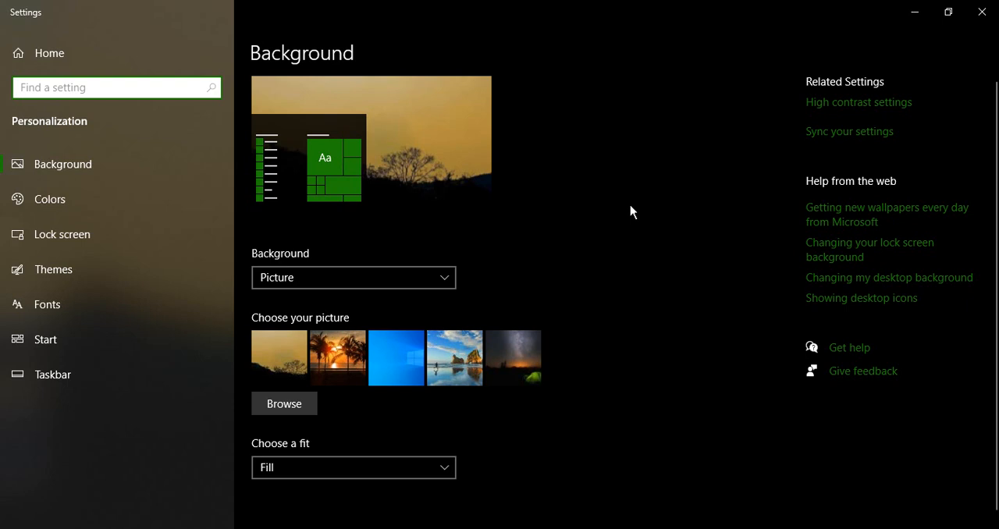
pyautogui.moveTo(982, 12)
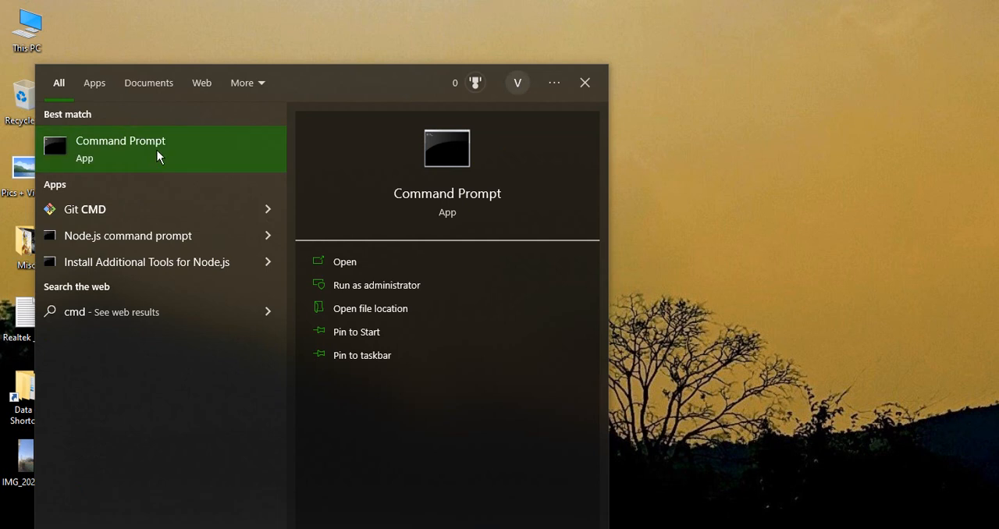
pyautogui.moveTo(185, 161)
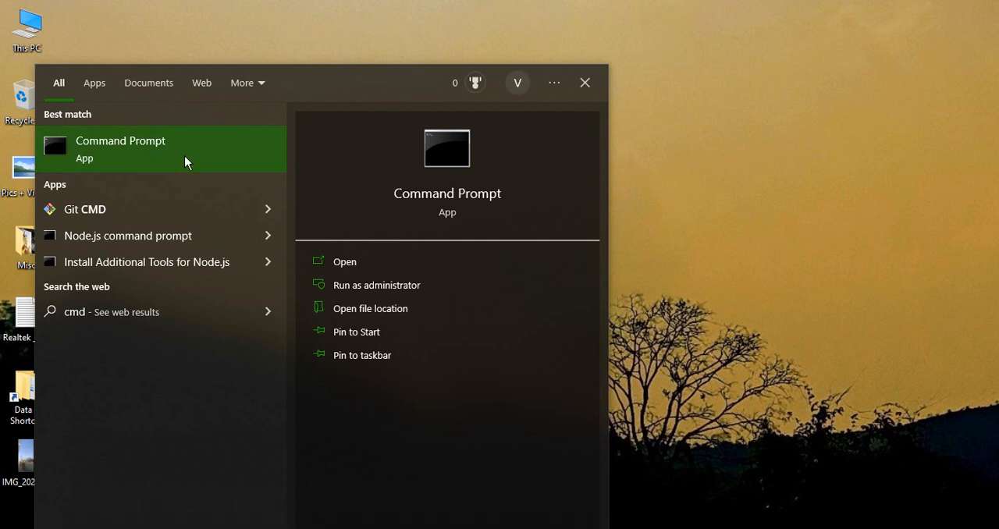
pyautogui.moveTo(81, 164)
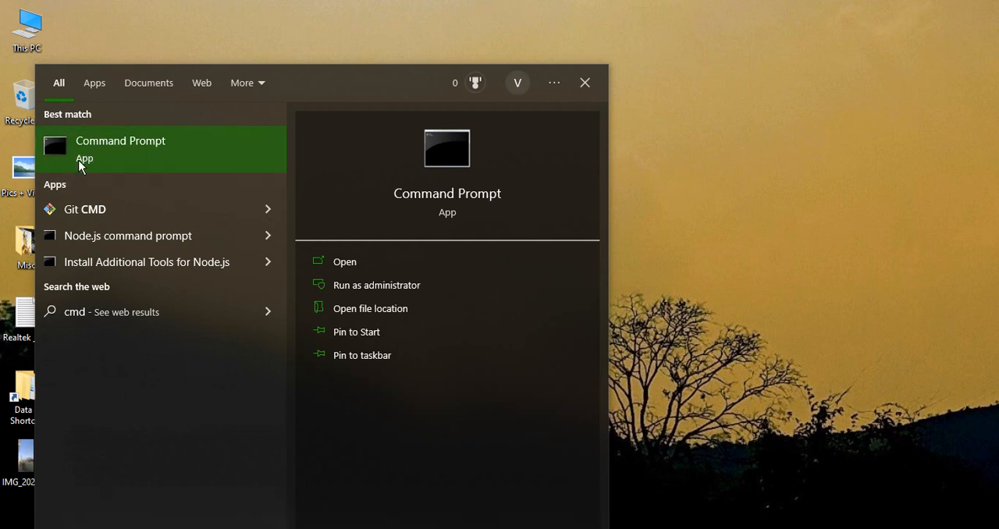
pyautogui.moveTo(356, 291)
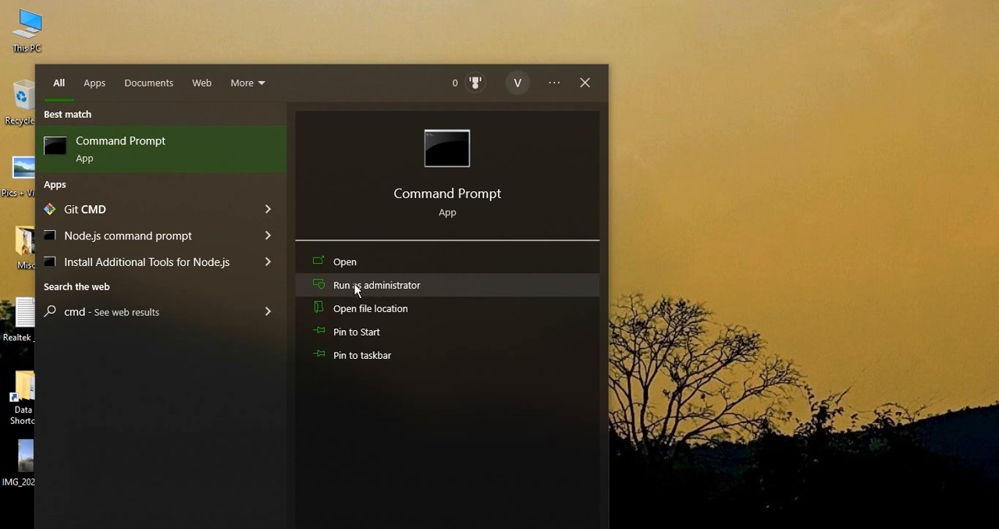
# Launch Command Prompt with Run as administrator from the cmd search result.
pyautogui.click(378, 284)
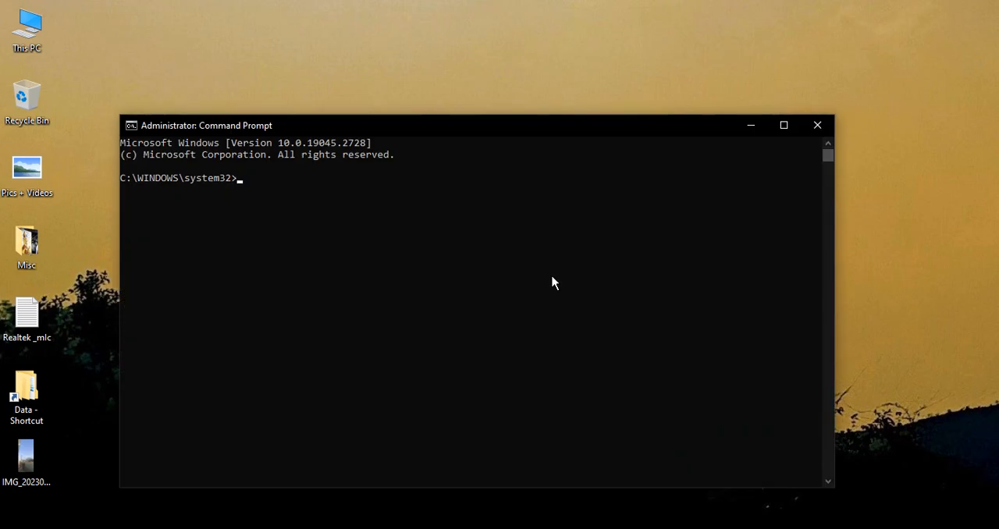
pyautogui.moveTo(540, 281)
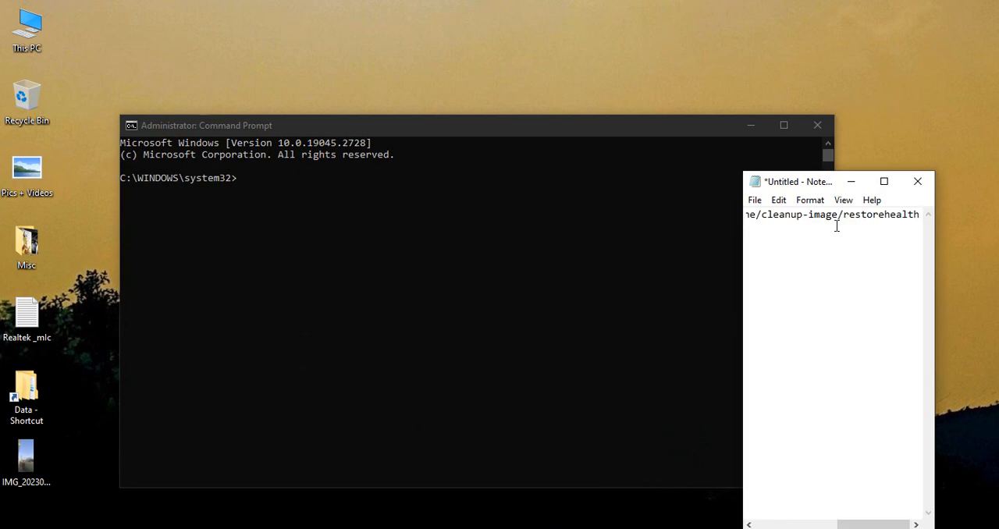
# Maximize Notepad and delete the C:\WINDOWS\system32> prefix, leaving only the dism.exe restorehealth command.
pyautogui.click(884, 181)
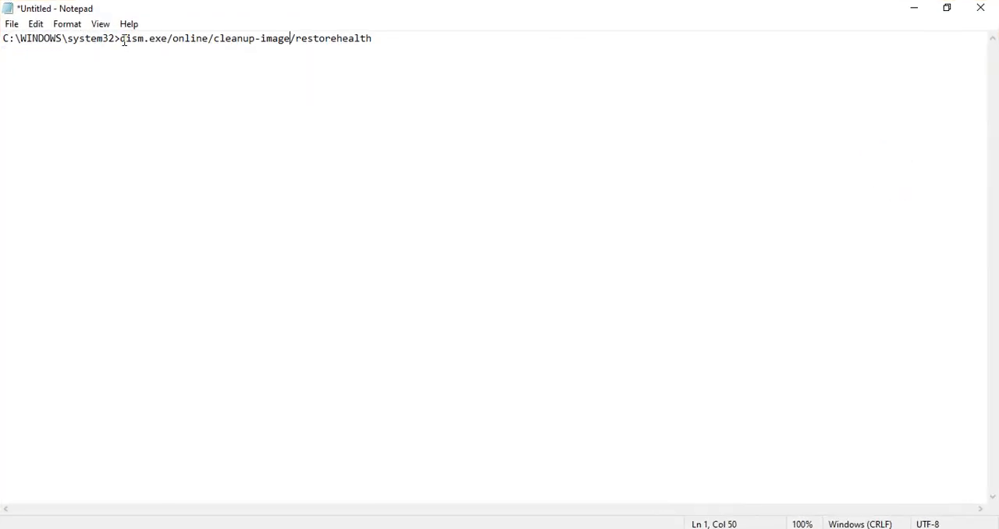
pyautogui.moveTo(120, 38); pyautogui.dragTo(3, 37)
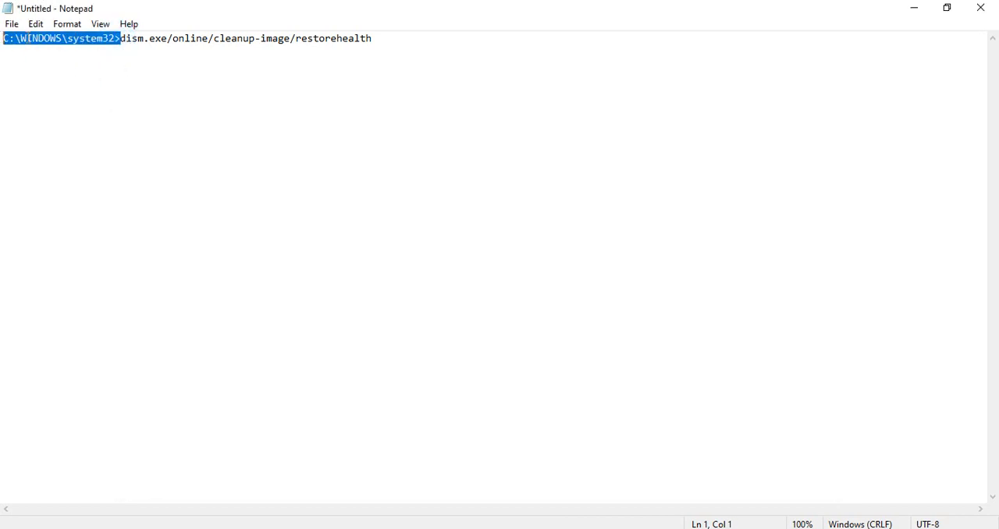
pyautogui.press('Delete')
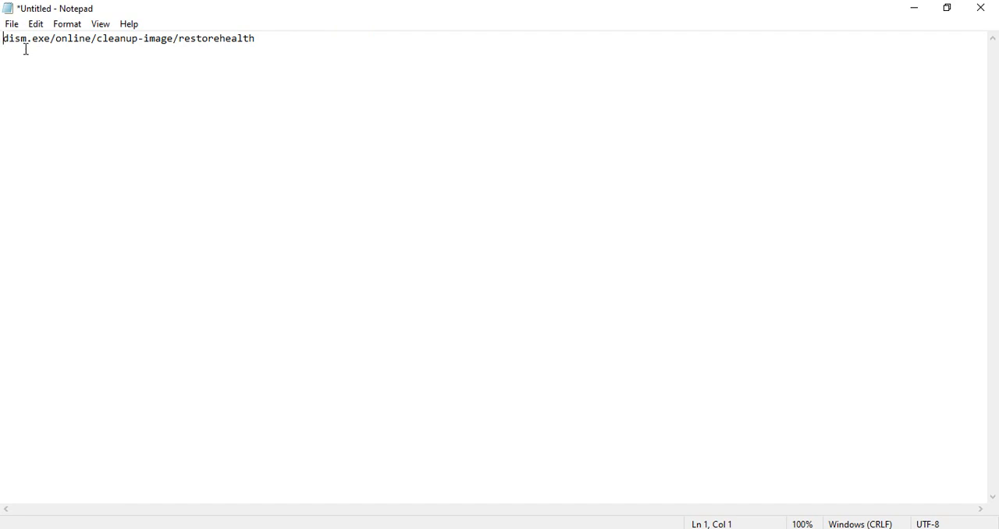
pyautogui.moveTo(71, 39)
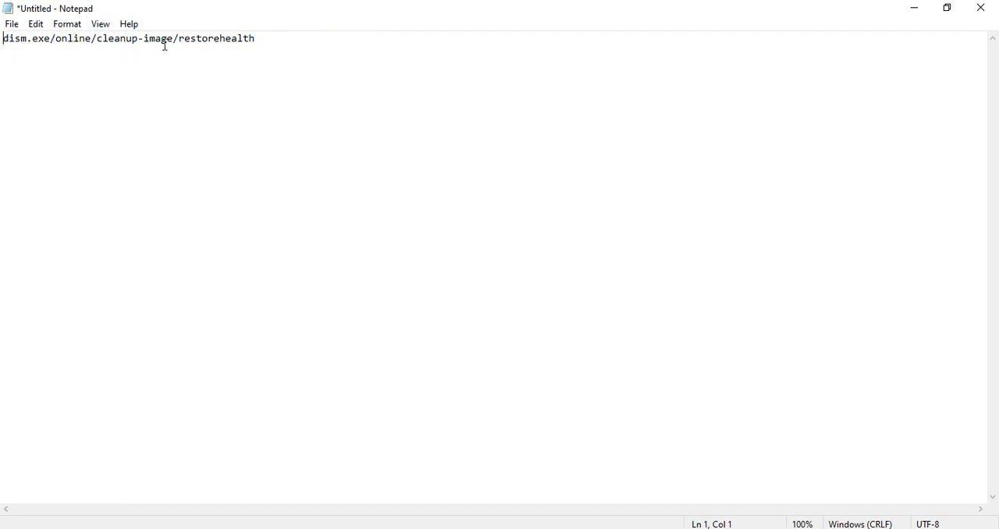
pyautogui.click(243, 39)
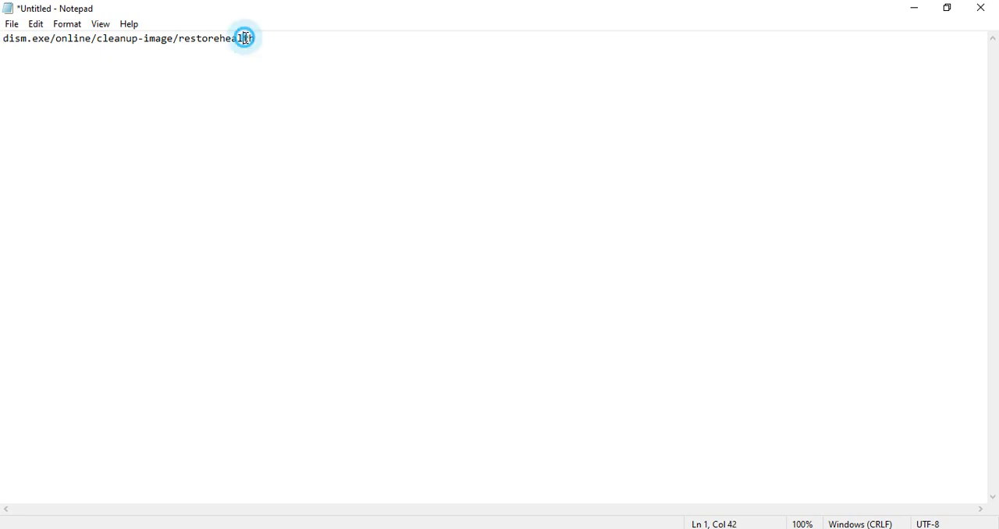